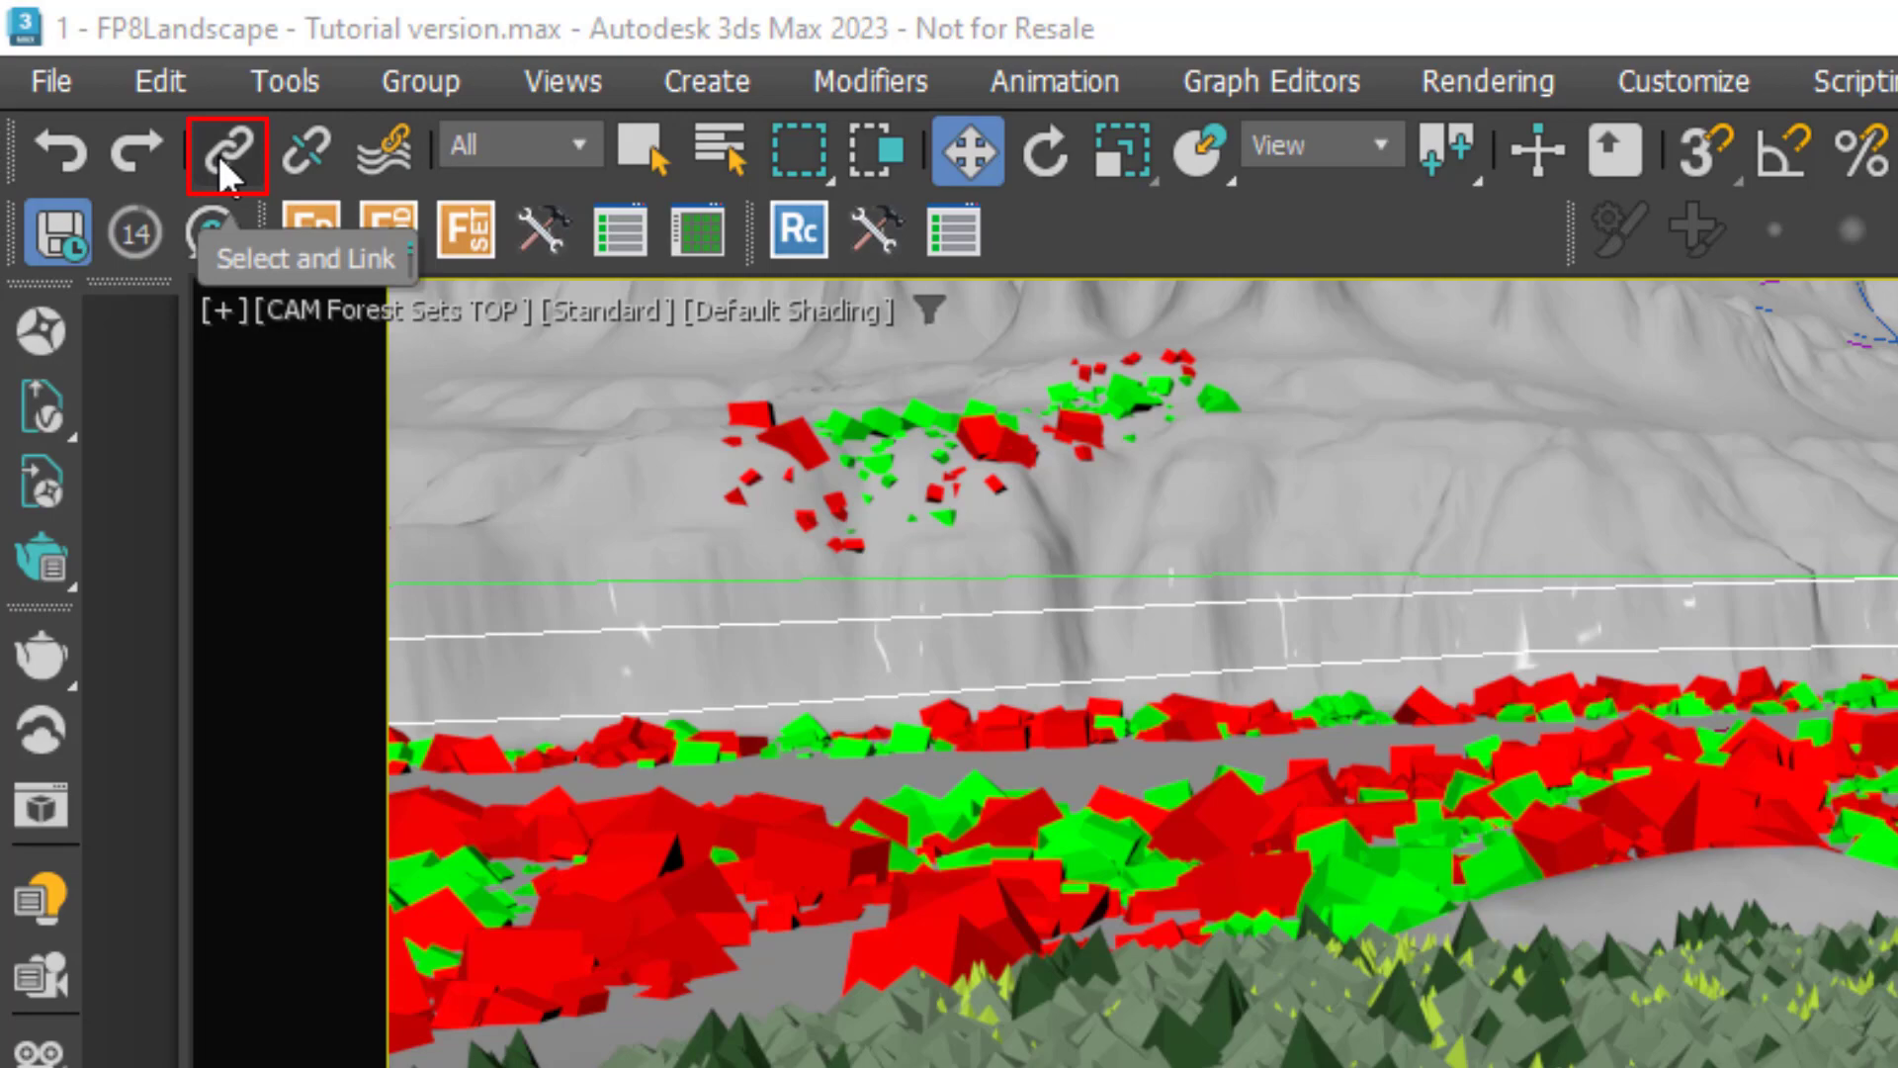
# - Activate the Select and Link tool on the main toolbar
pyautogui.click(225, 148)
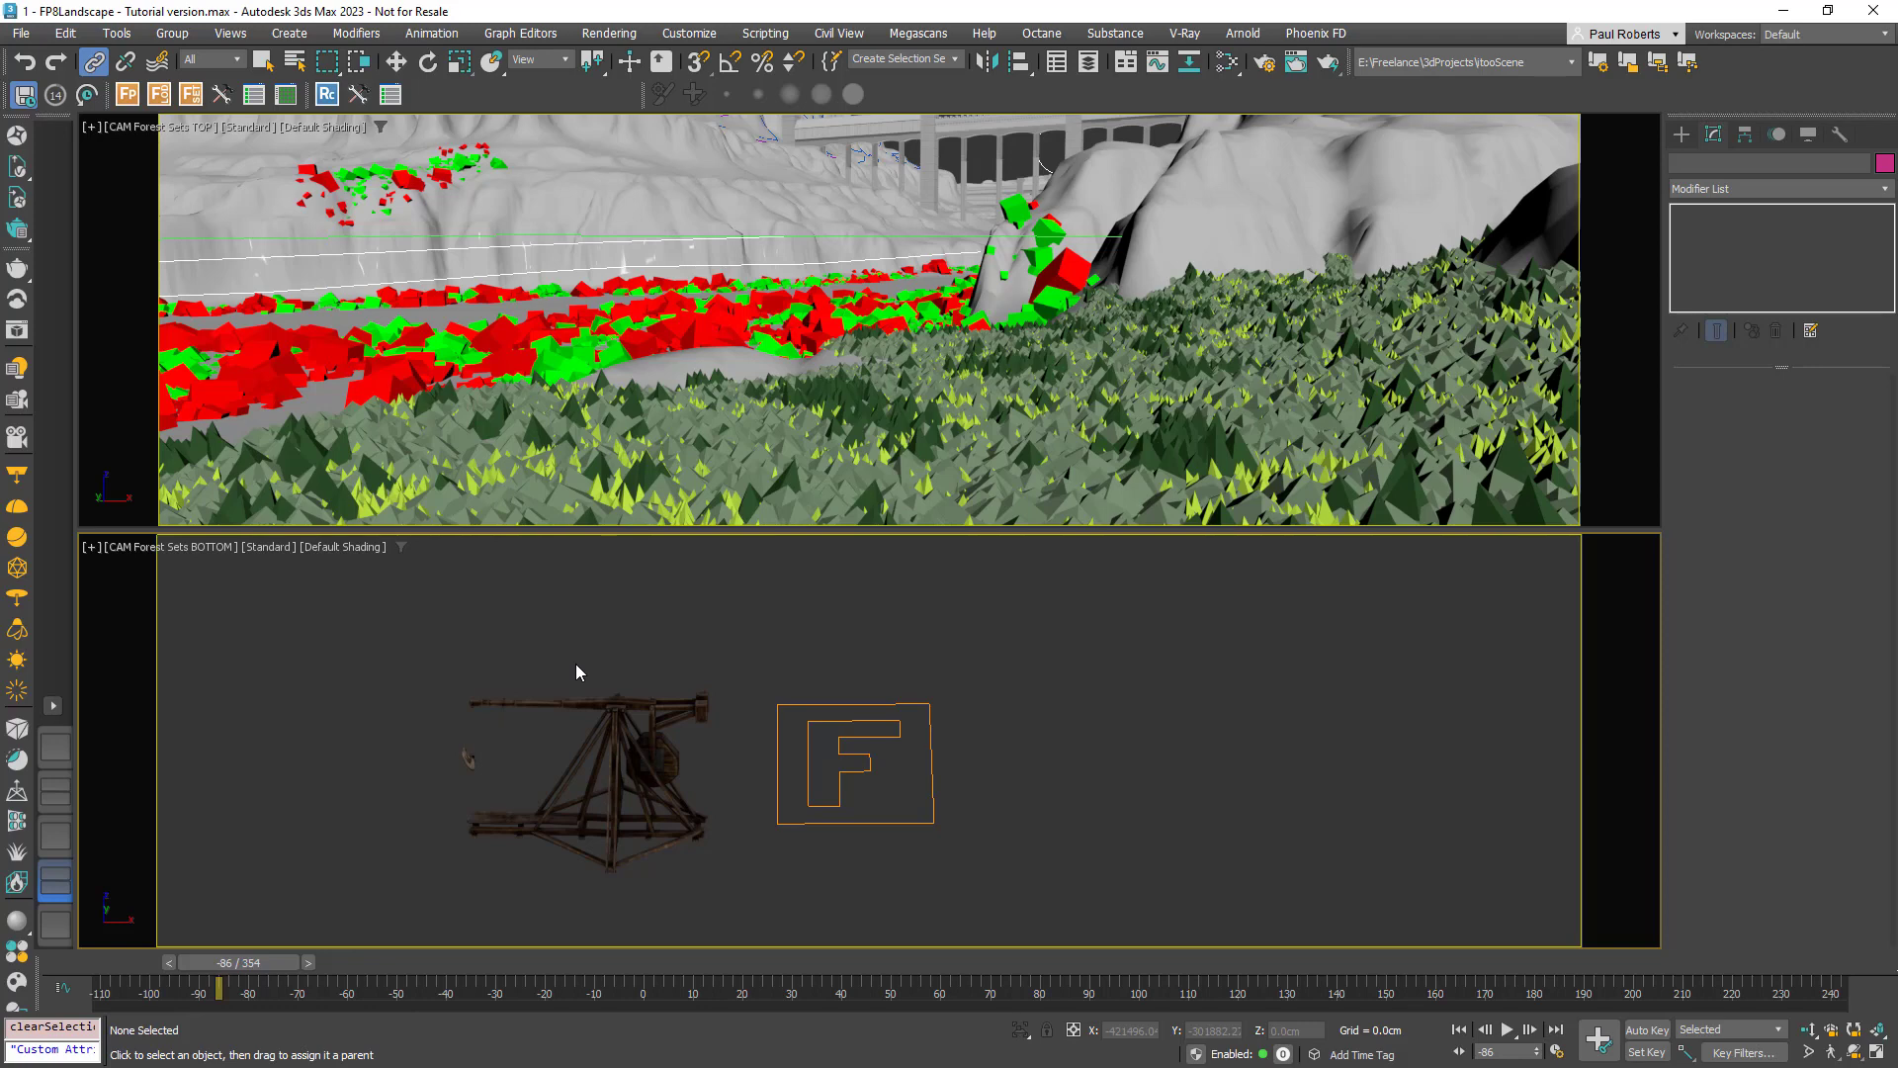
# - Link Object002 to SM_Trebuchet and scrub the timeline to preview the arm swing
pyautogui.click(658, 761)
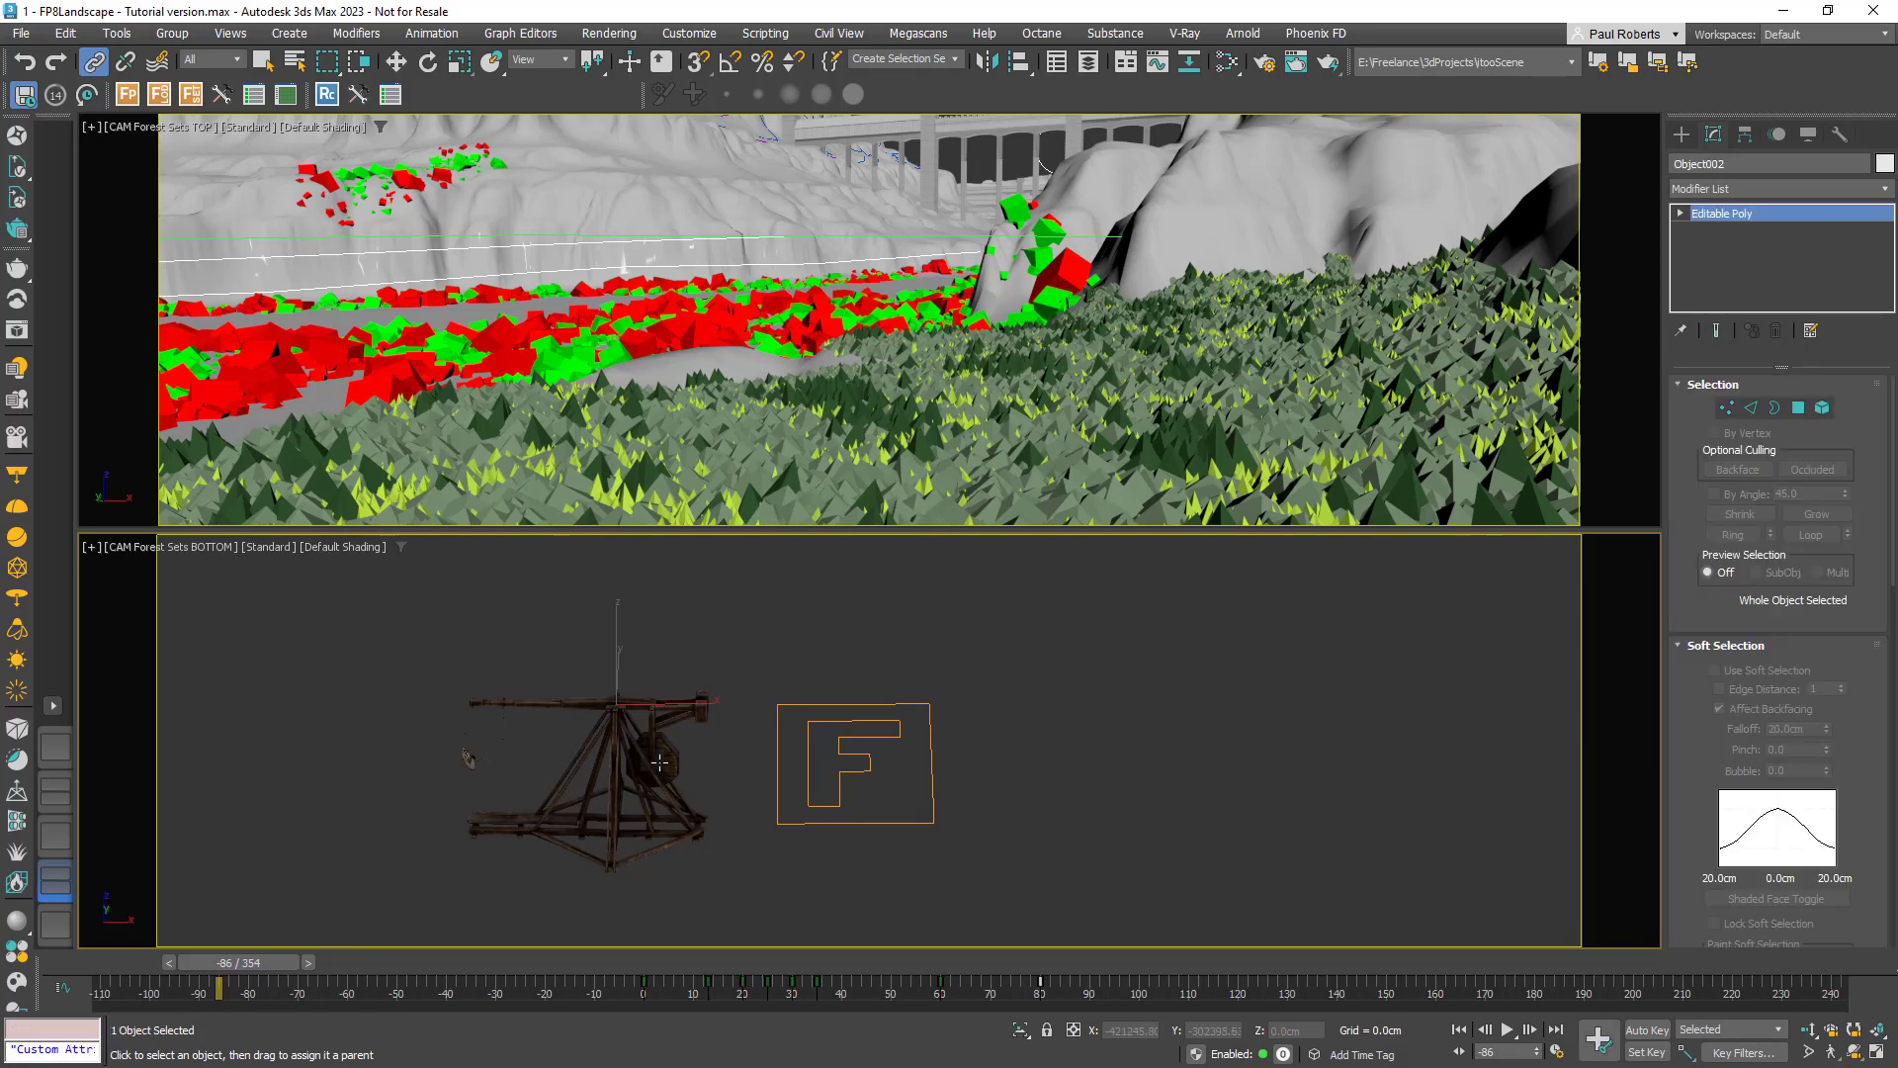
pyautogui.click(564, 712)
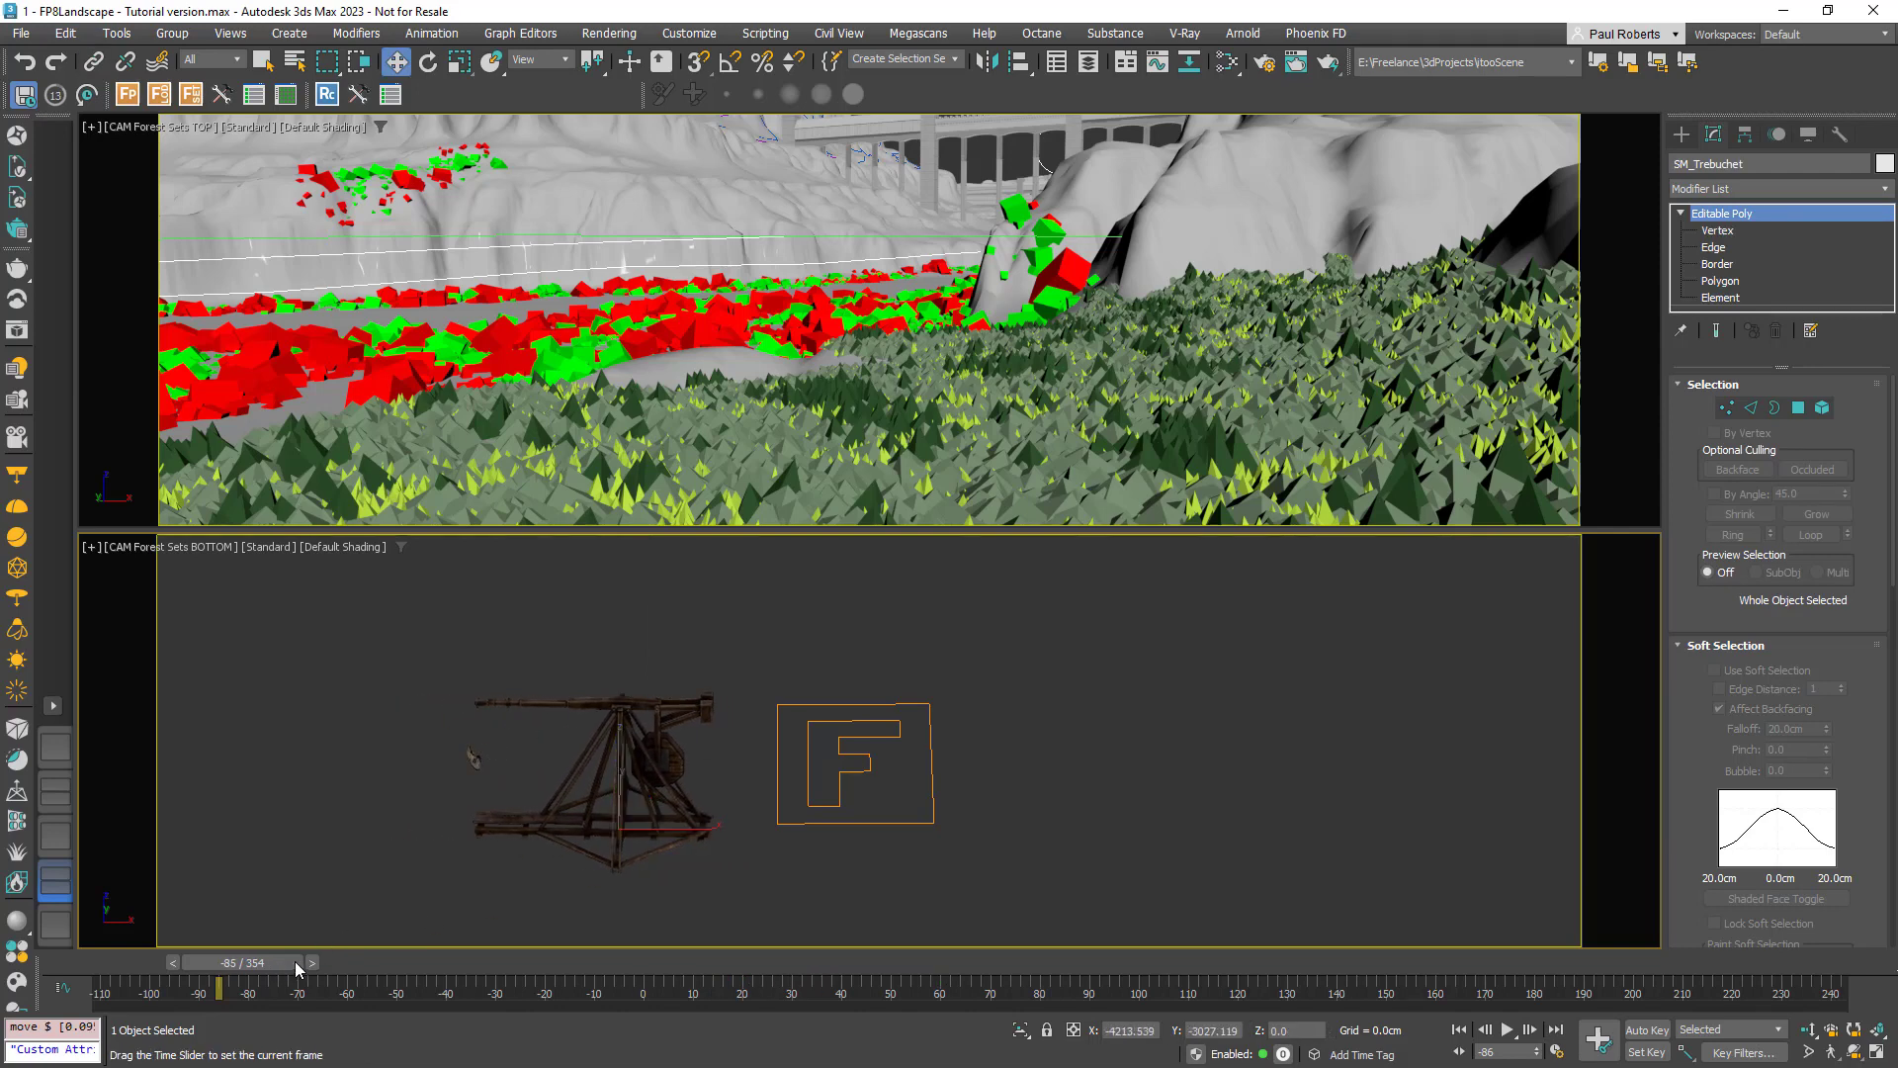
pyautogui.moveTo(297, 986); pyautogui.dragTo(351, 987)
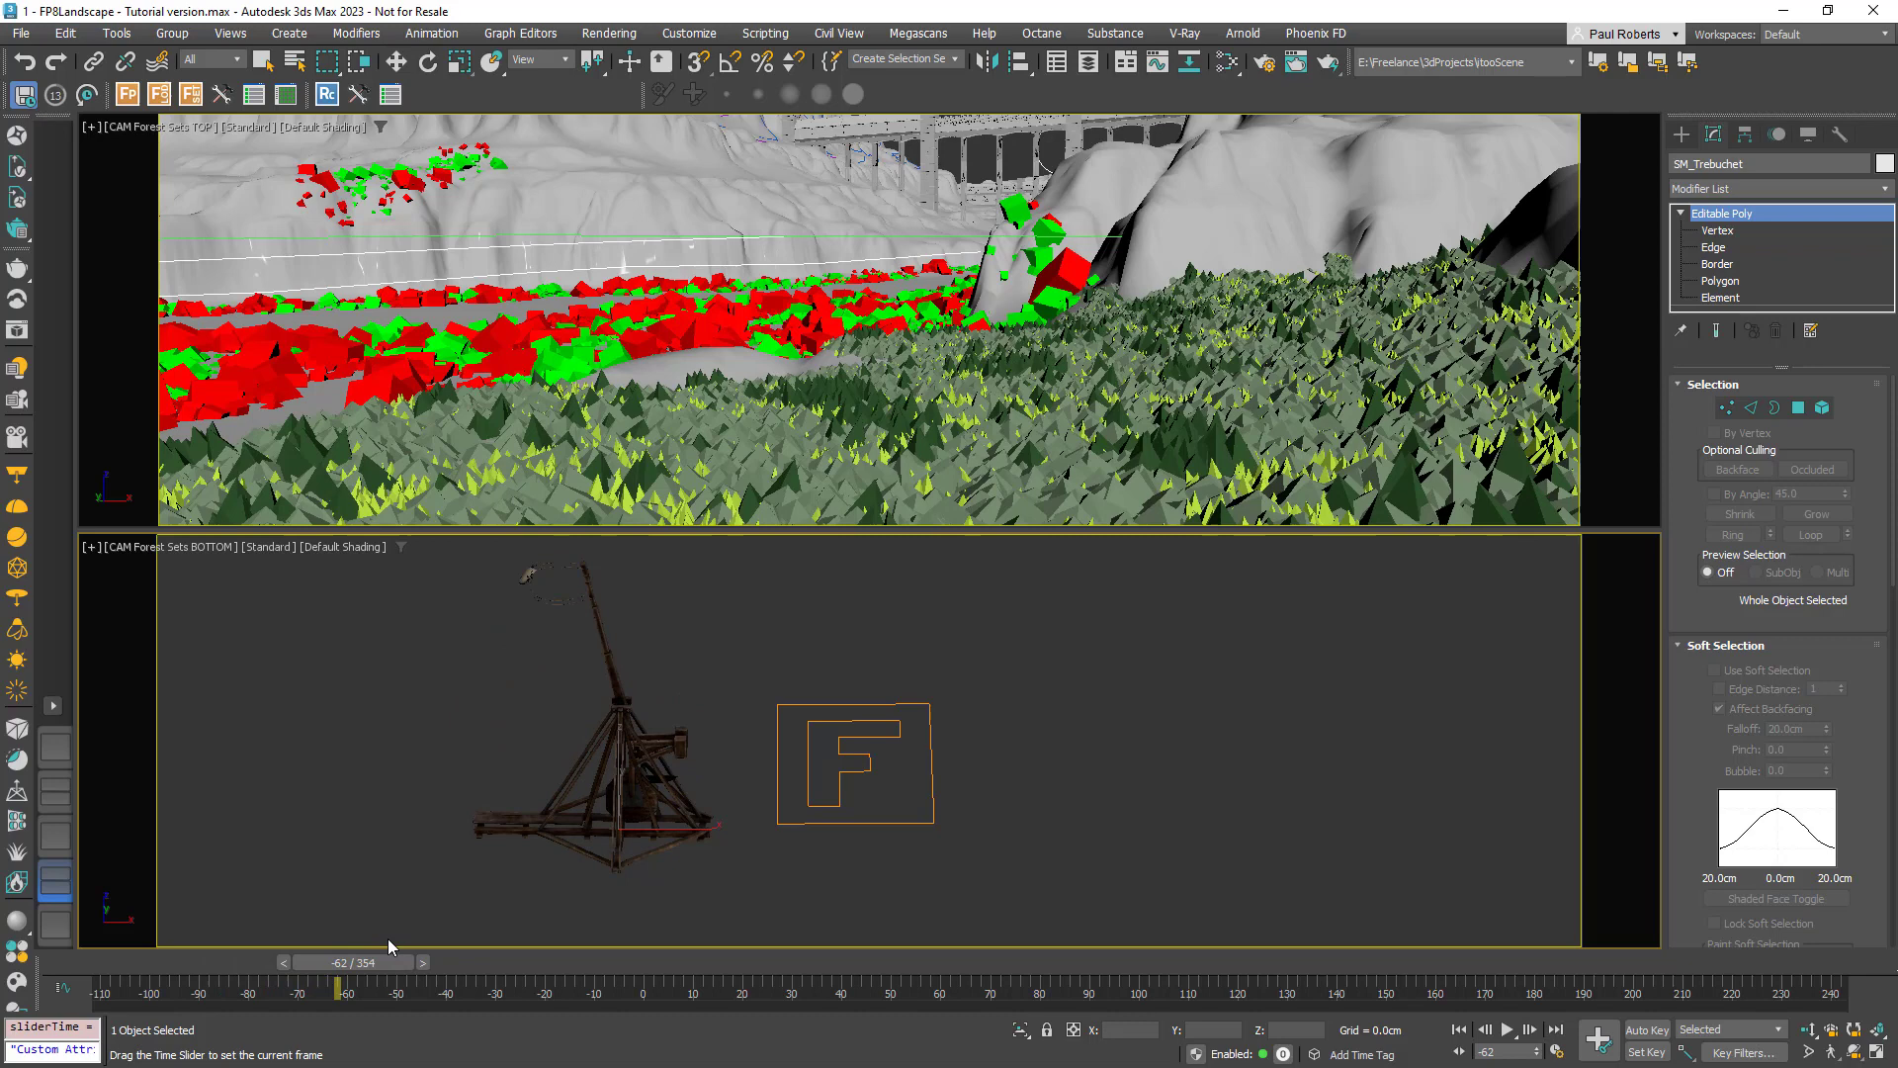
pyautogui.moveTo(333, 991); pyautogui.dragTo(276, 991)
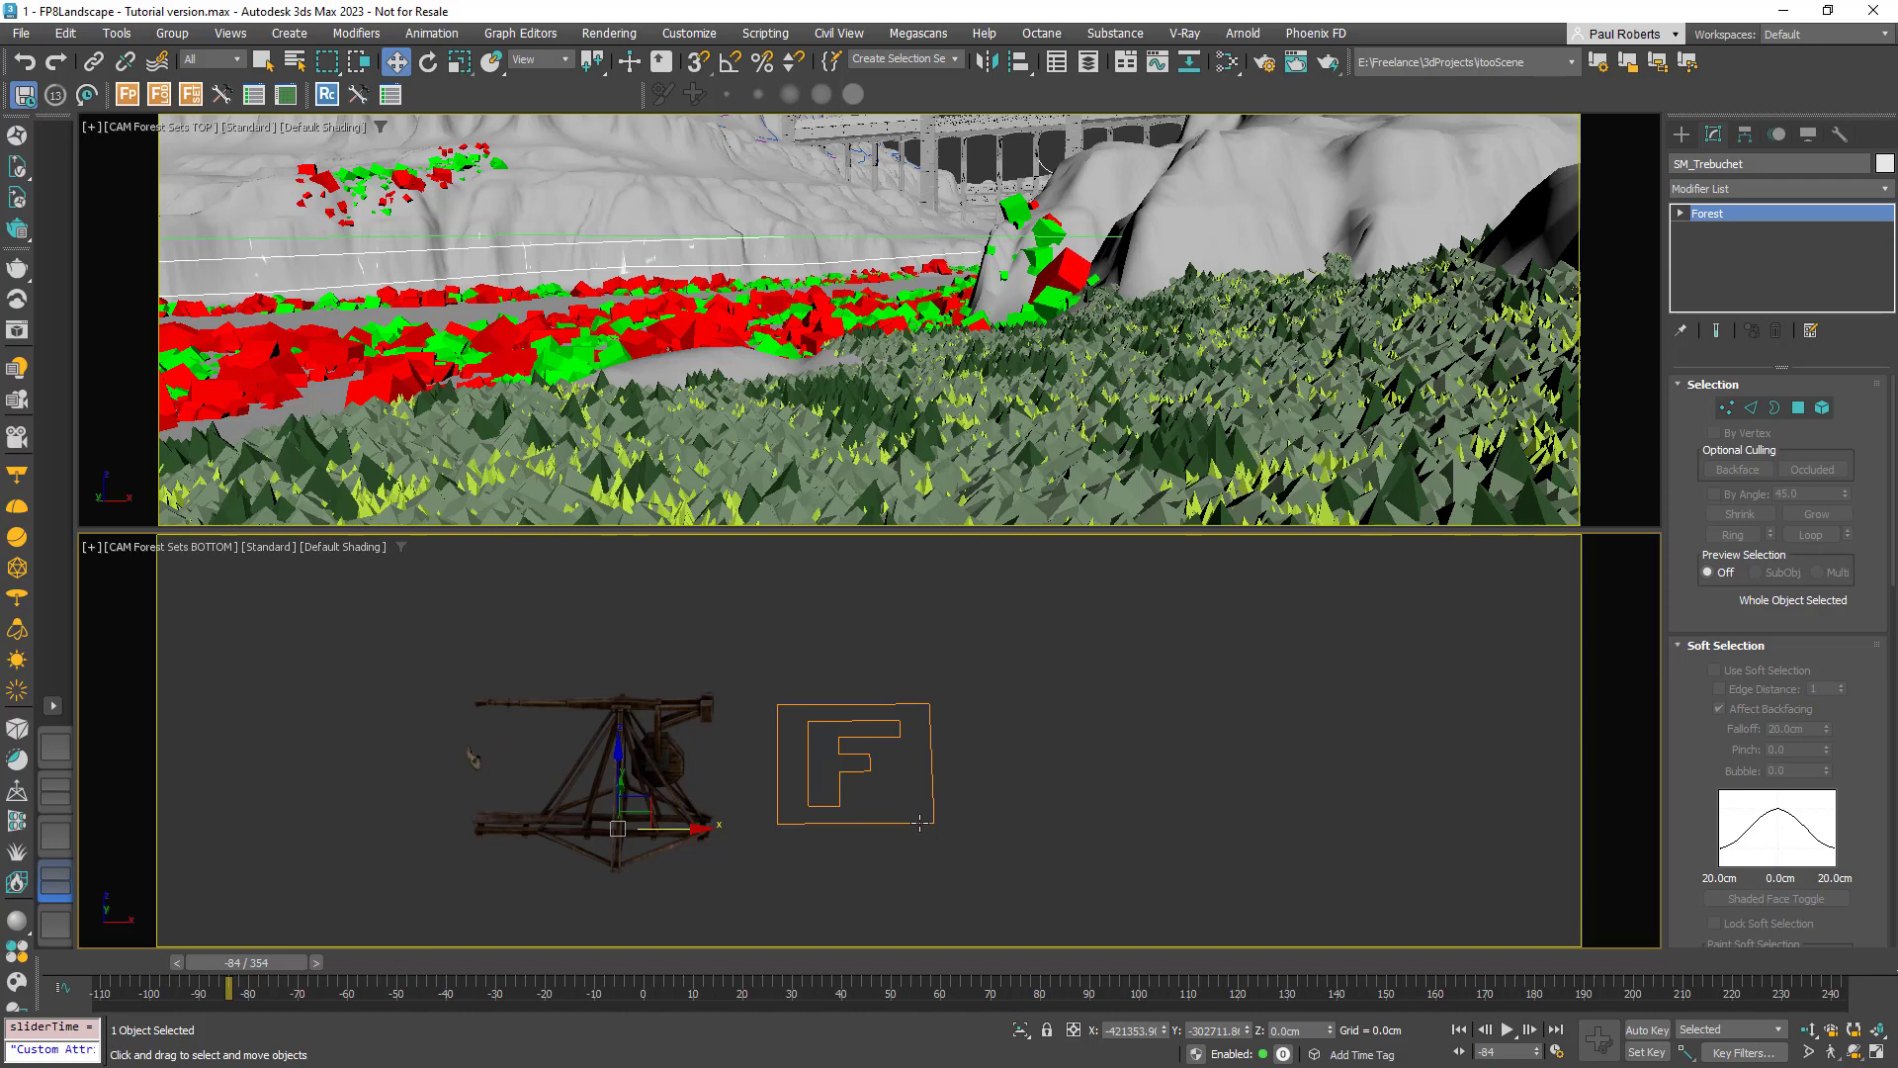
# - Select the FP - Trebuchet Forest object
pyautogui.click(854, 762)
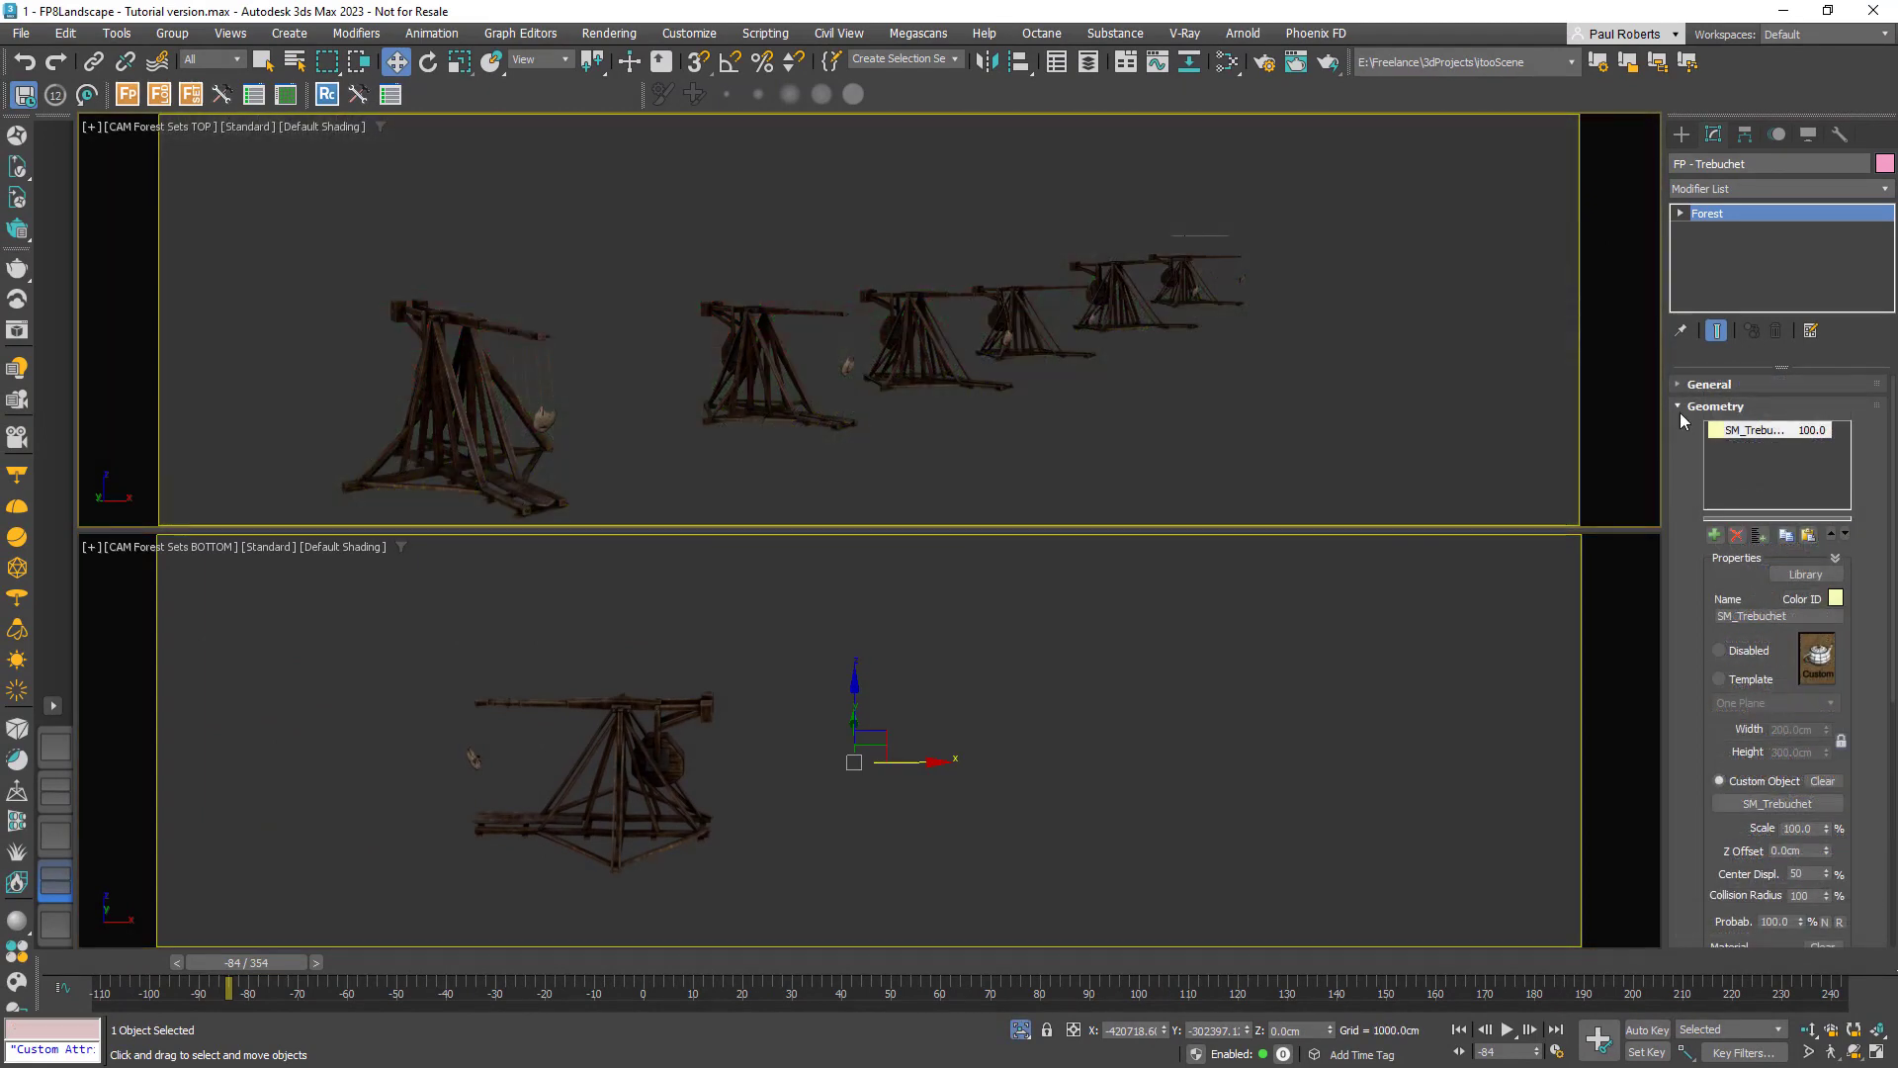
# - Set Forest animation to Random Samples and scrub frames to compare staggered swings
pyautogui.click(1716, 406)
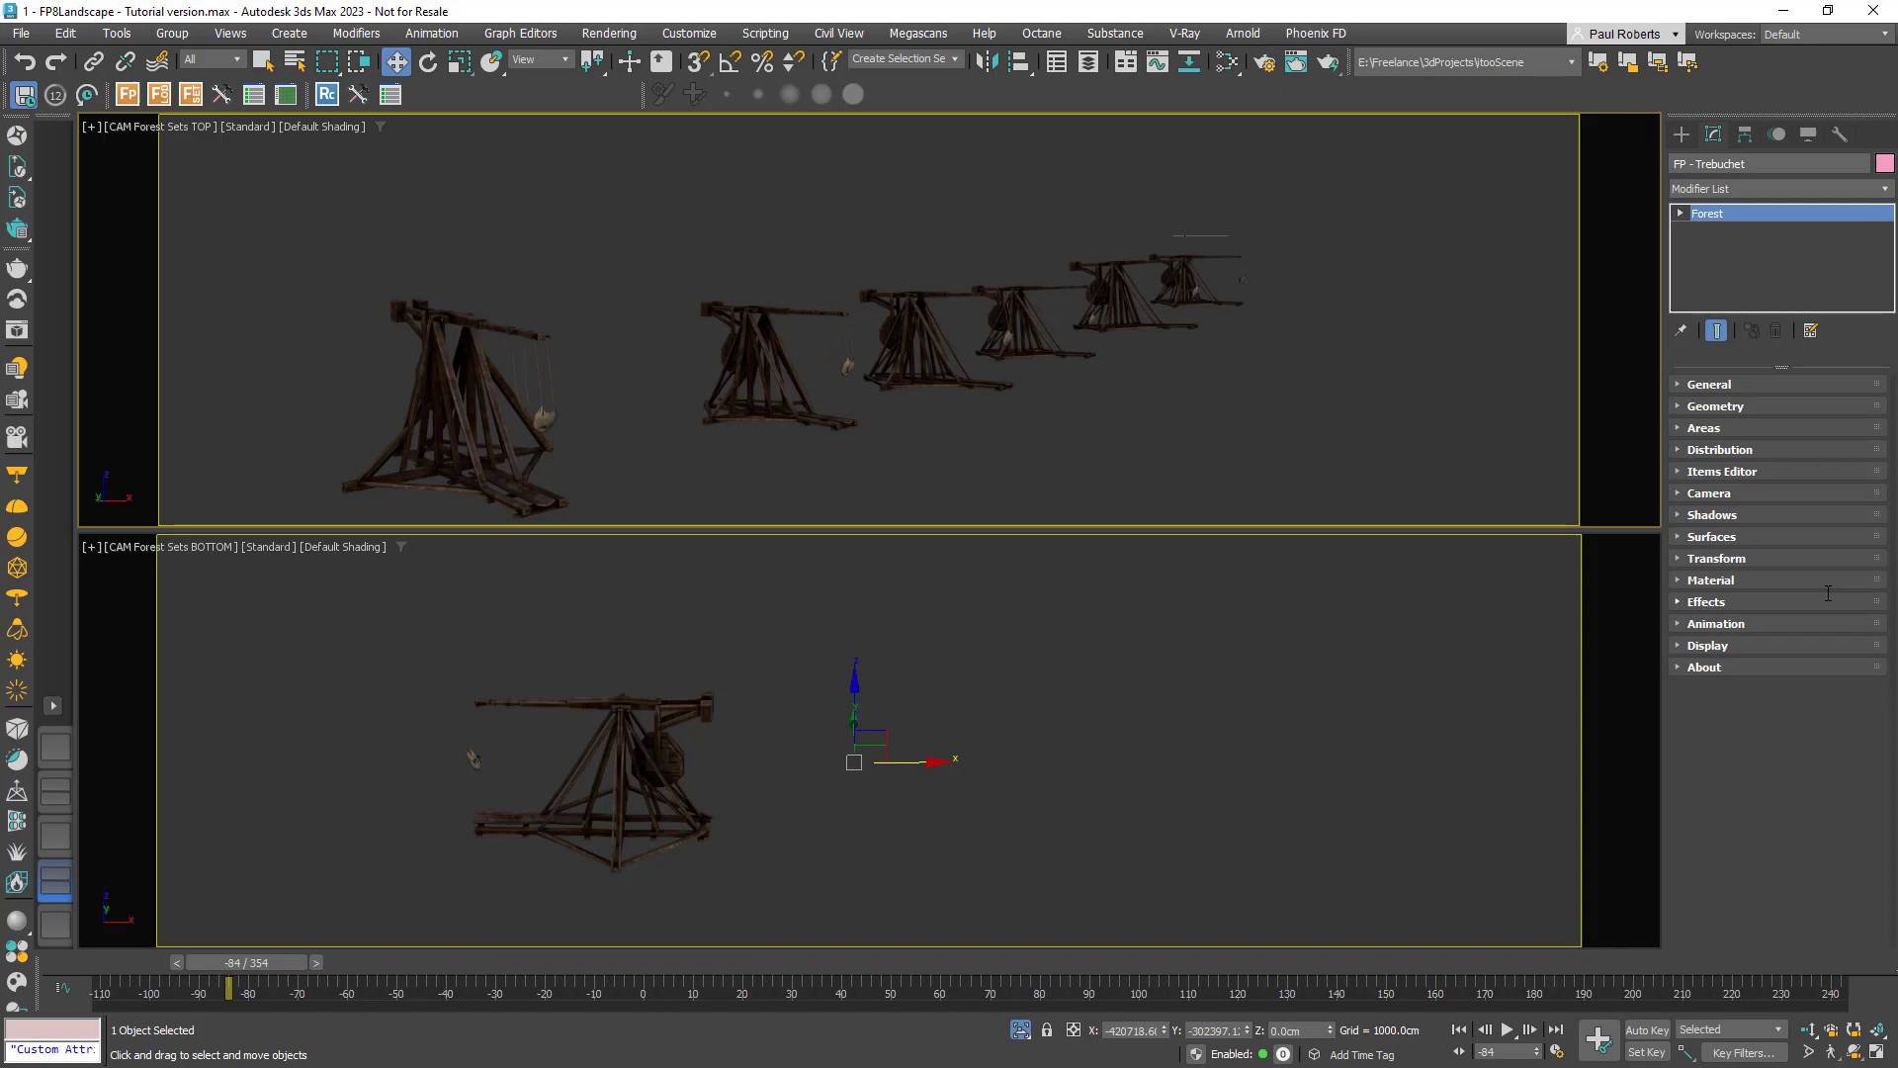
pyautogui.moveTo(275, 977)
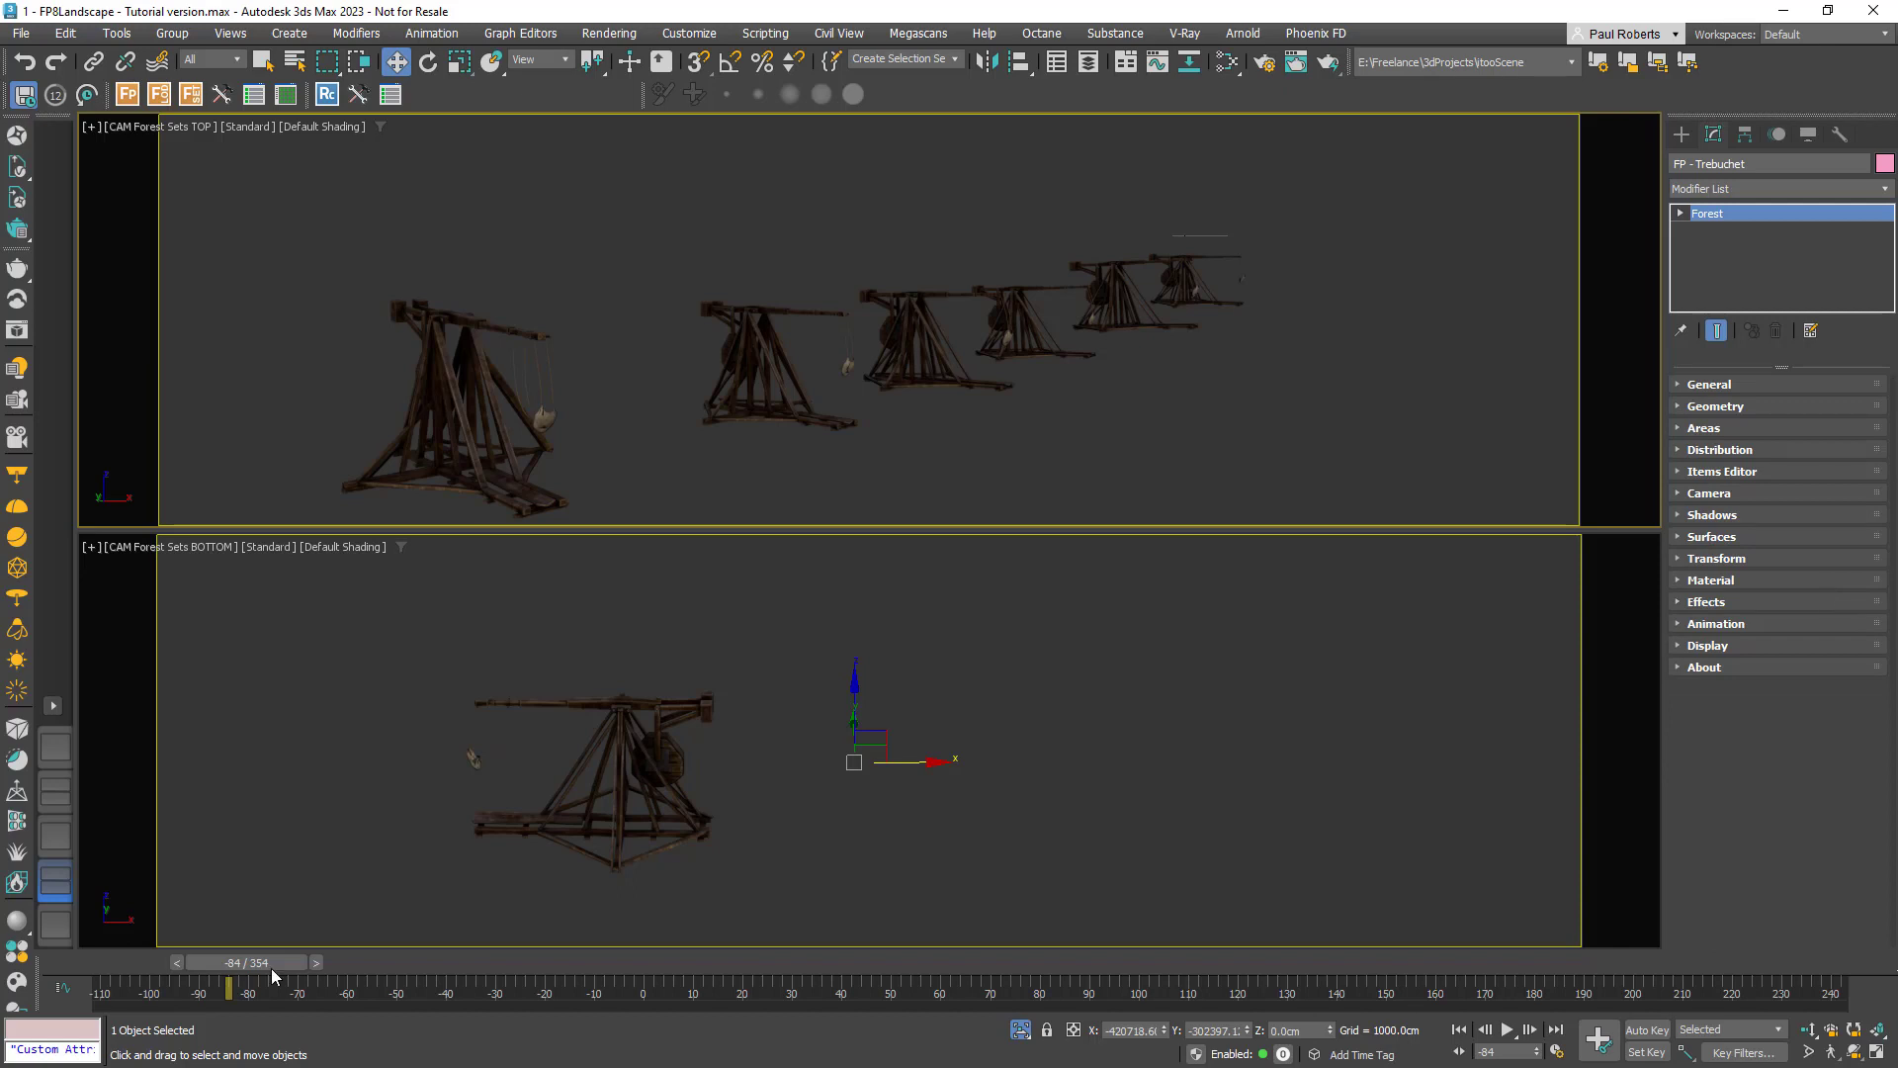
pyautogui.moveTo(230, 961); pyautogui.dragTo(333, 962)
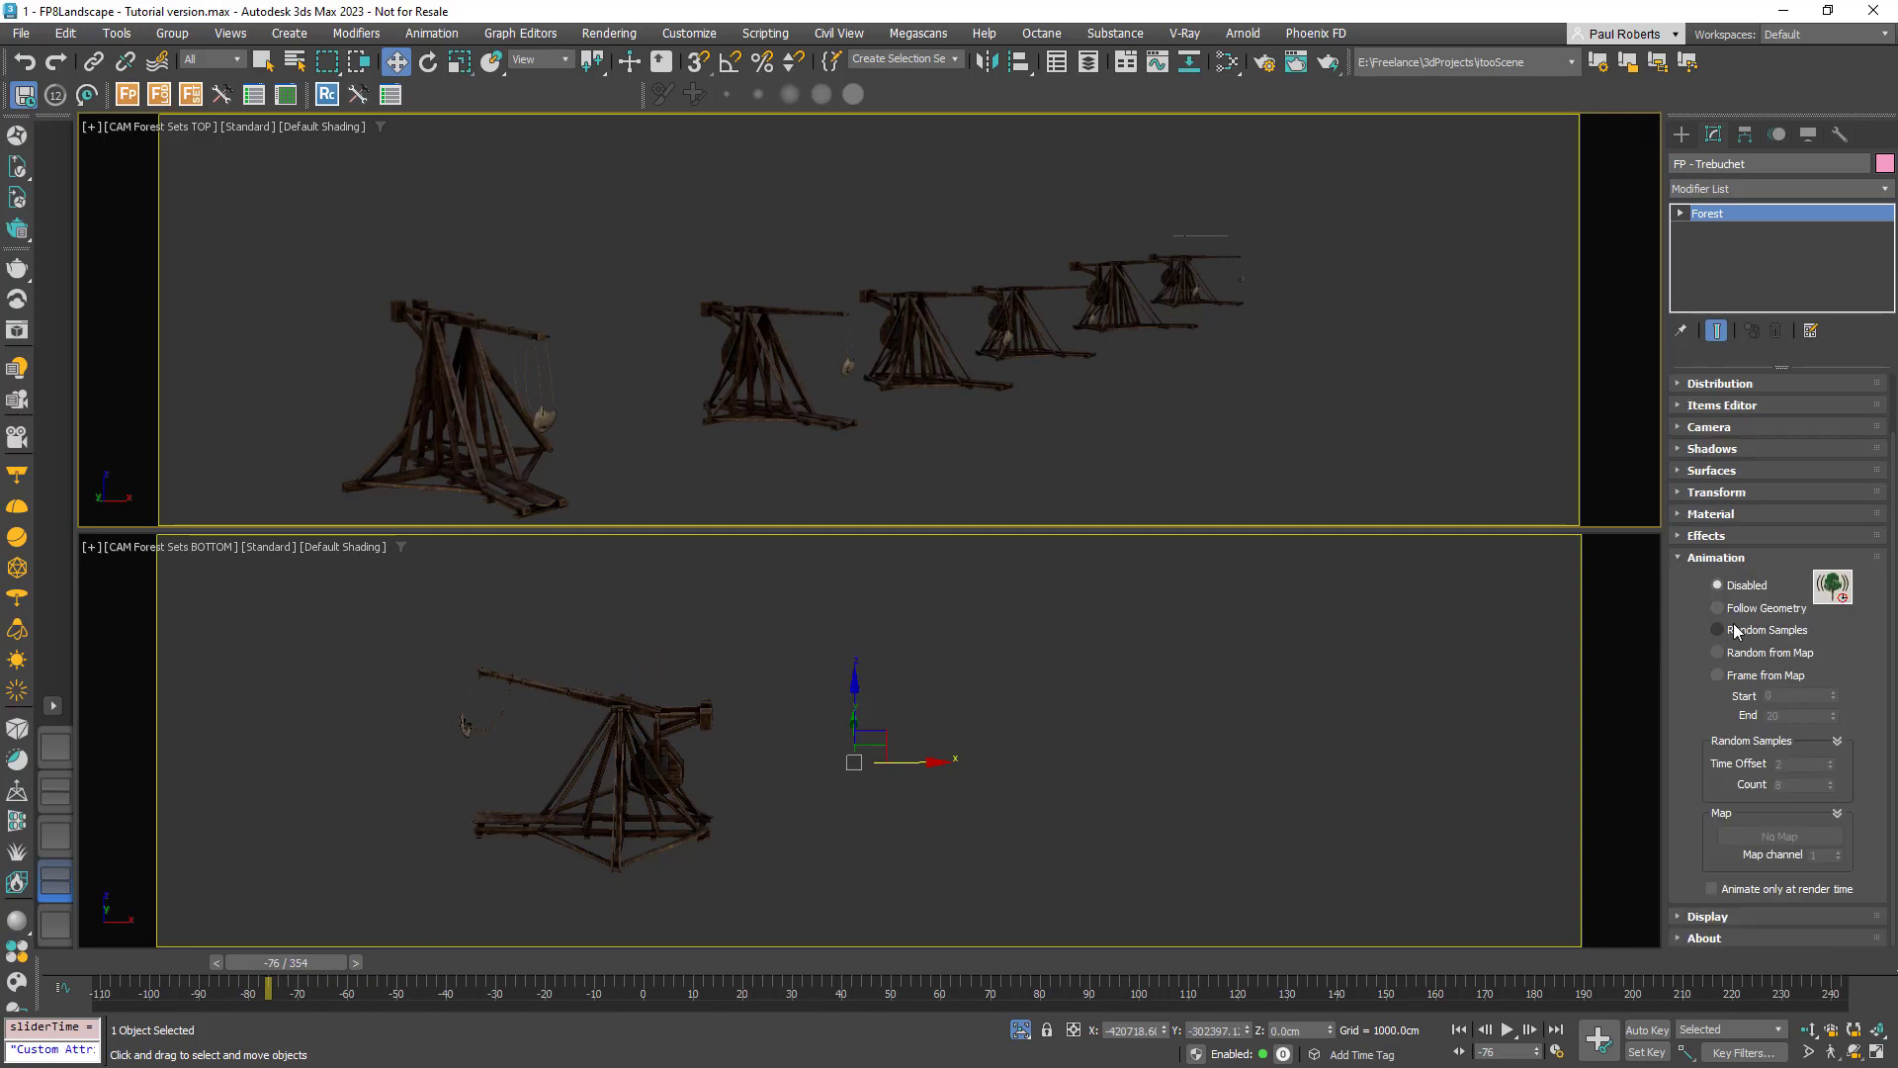
pyautogui.moveTo(1759, 635)
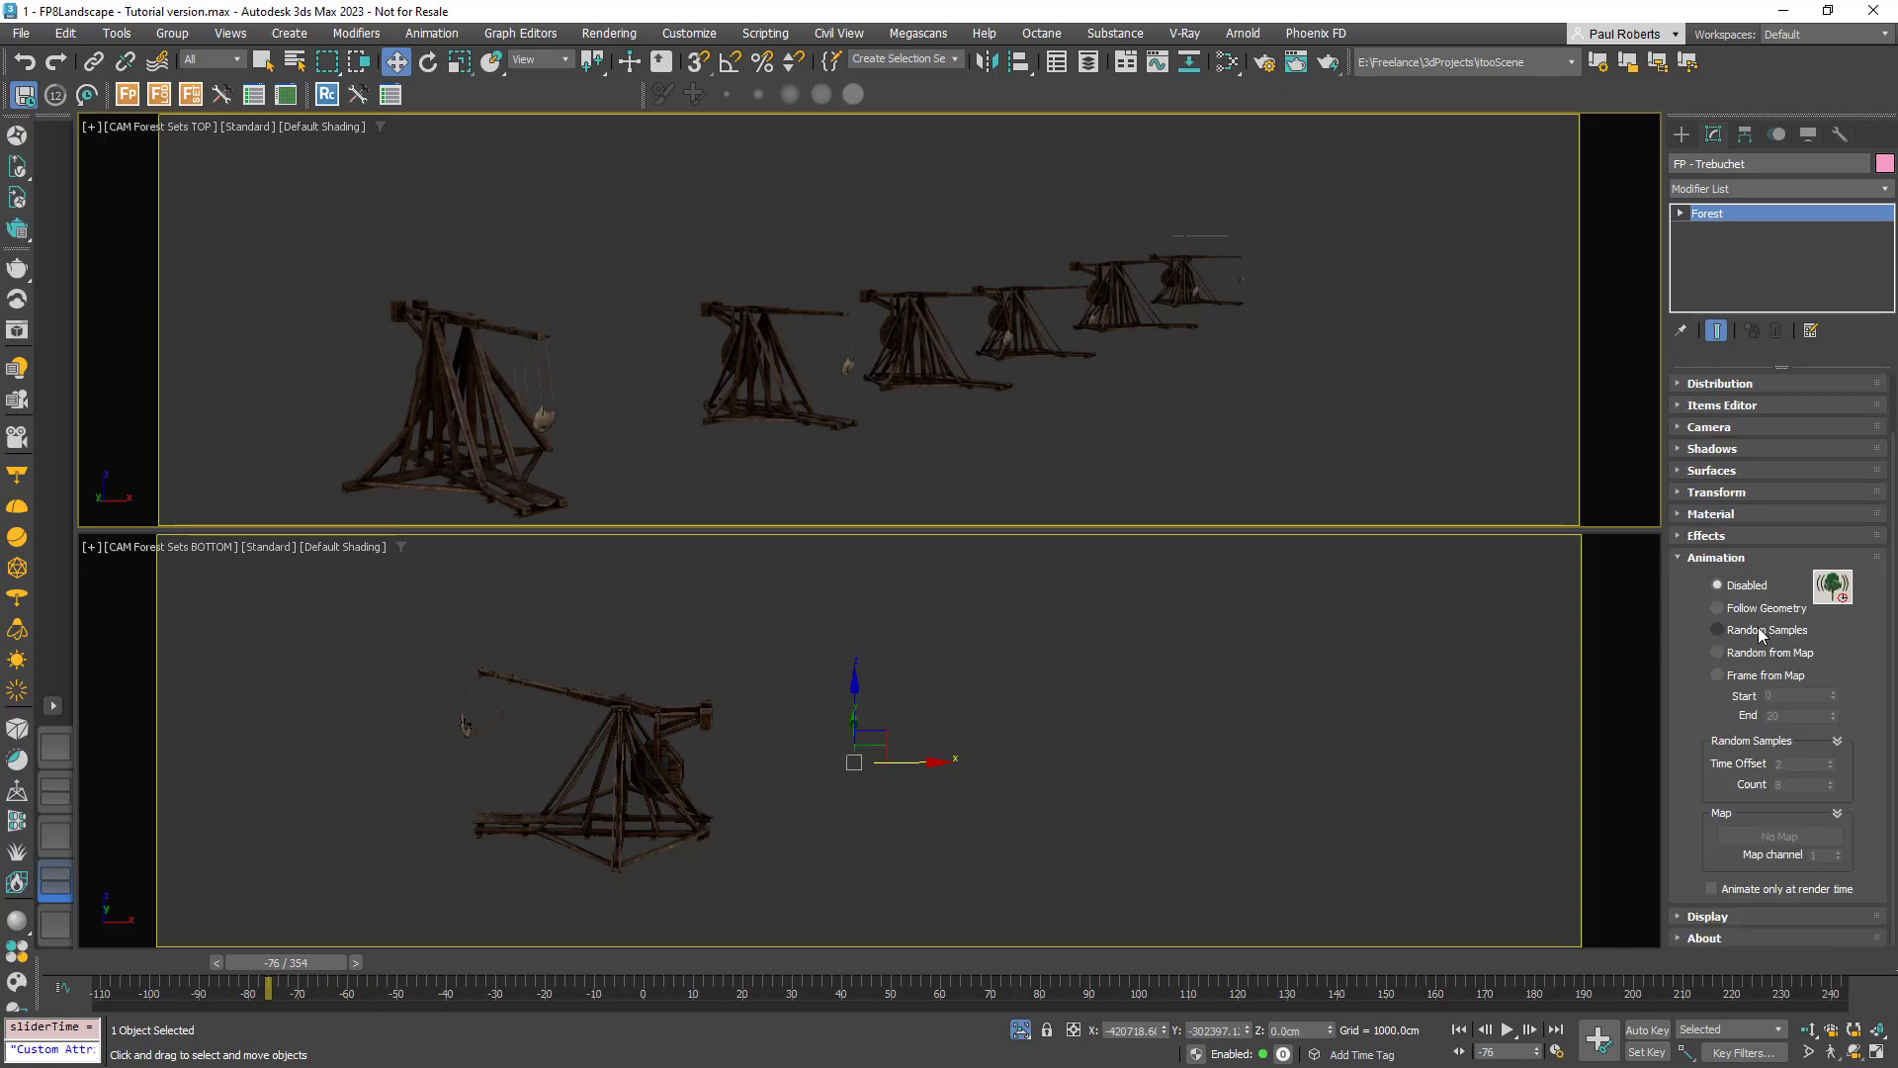
pyautogui.click(1718, 630)
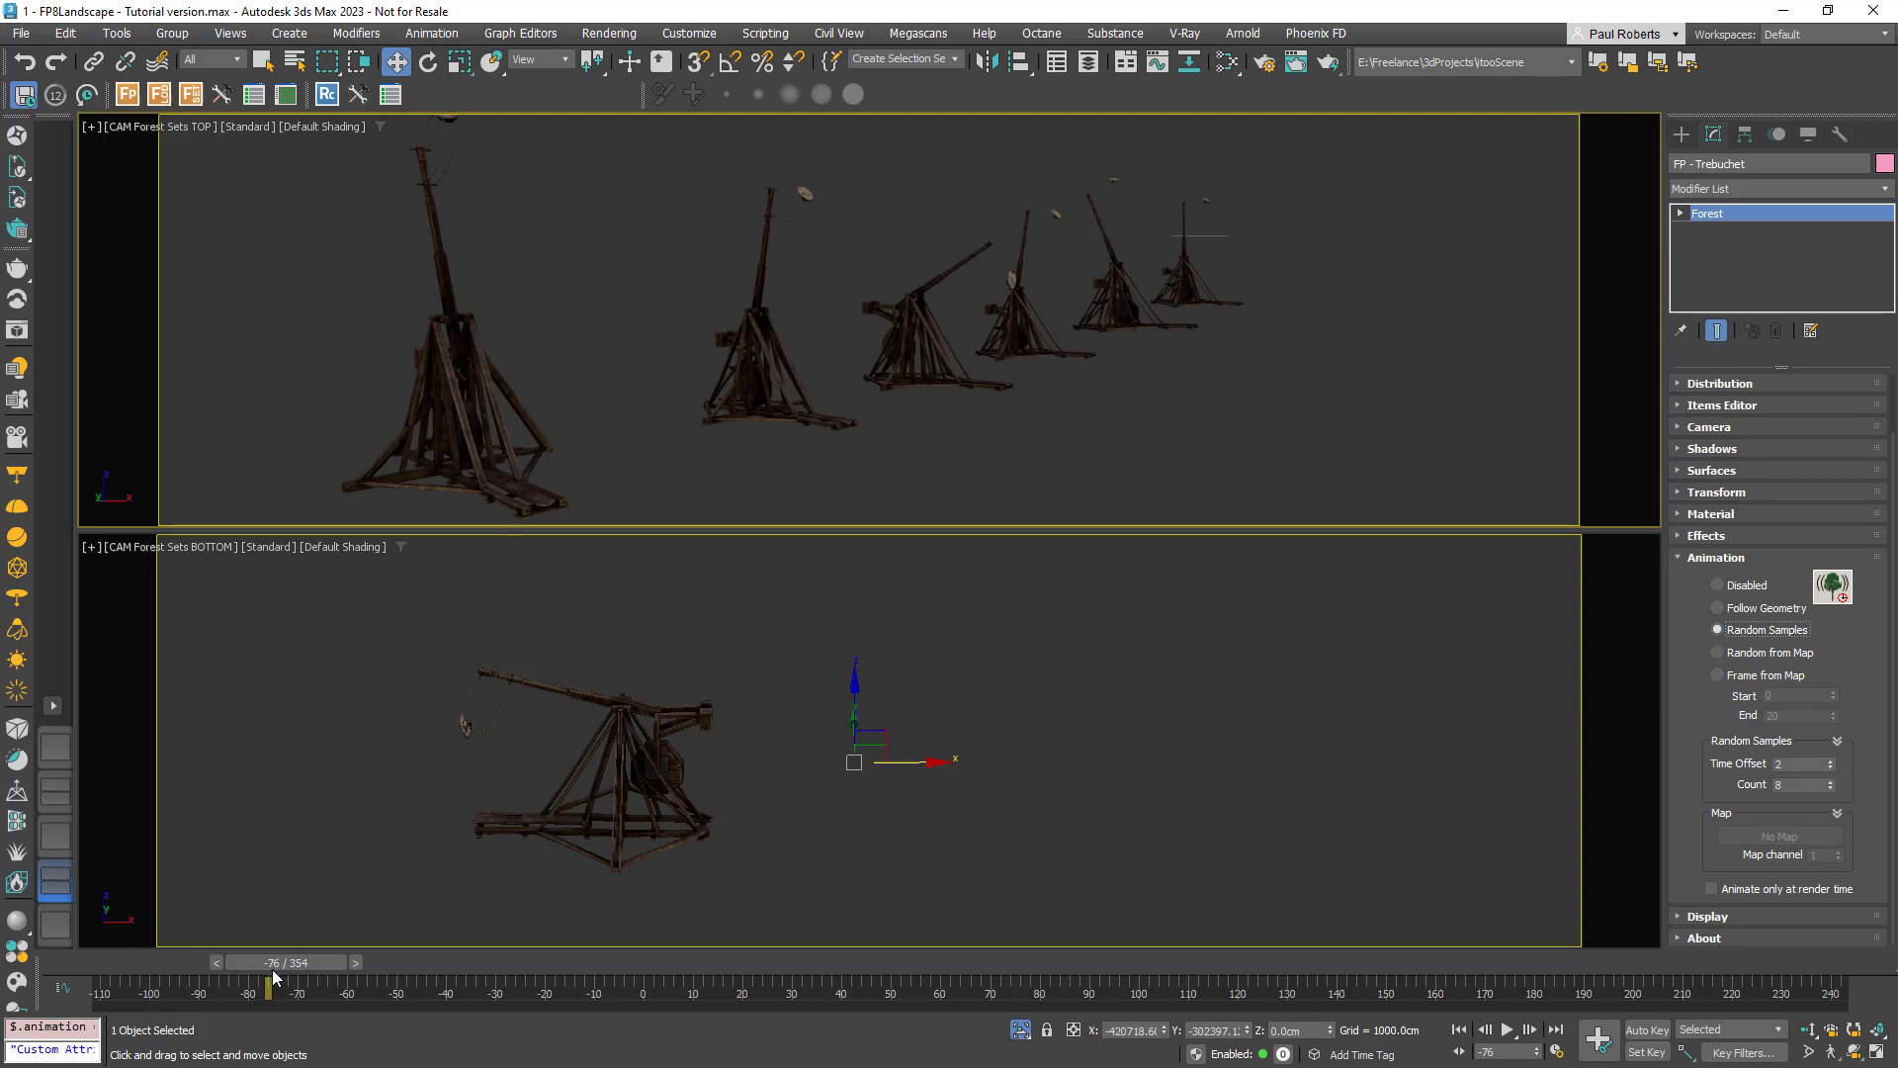
pyautogui.moveTo(269, 978); pyautogui.dragTo(298, 978)
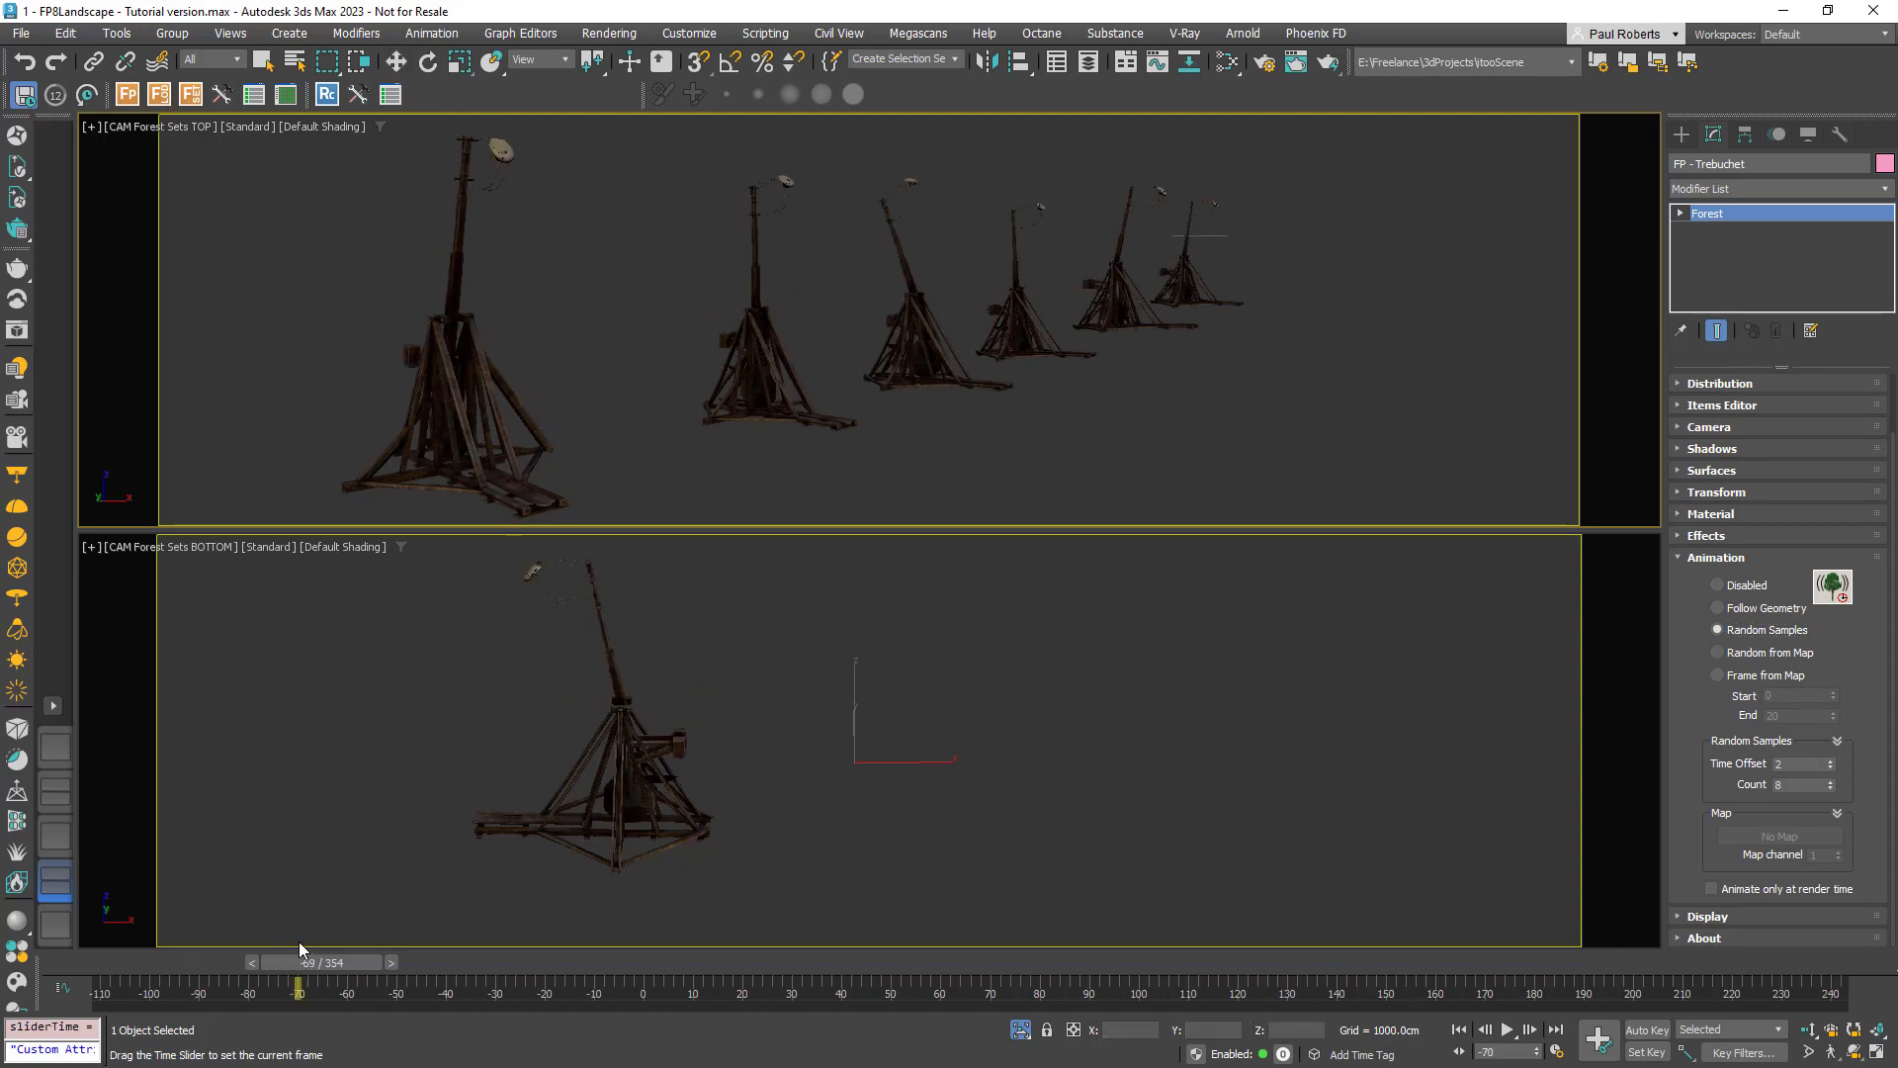
pyautogui.moveTo(298, 961); pyautogui.dragTo(196, 961)
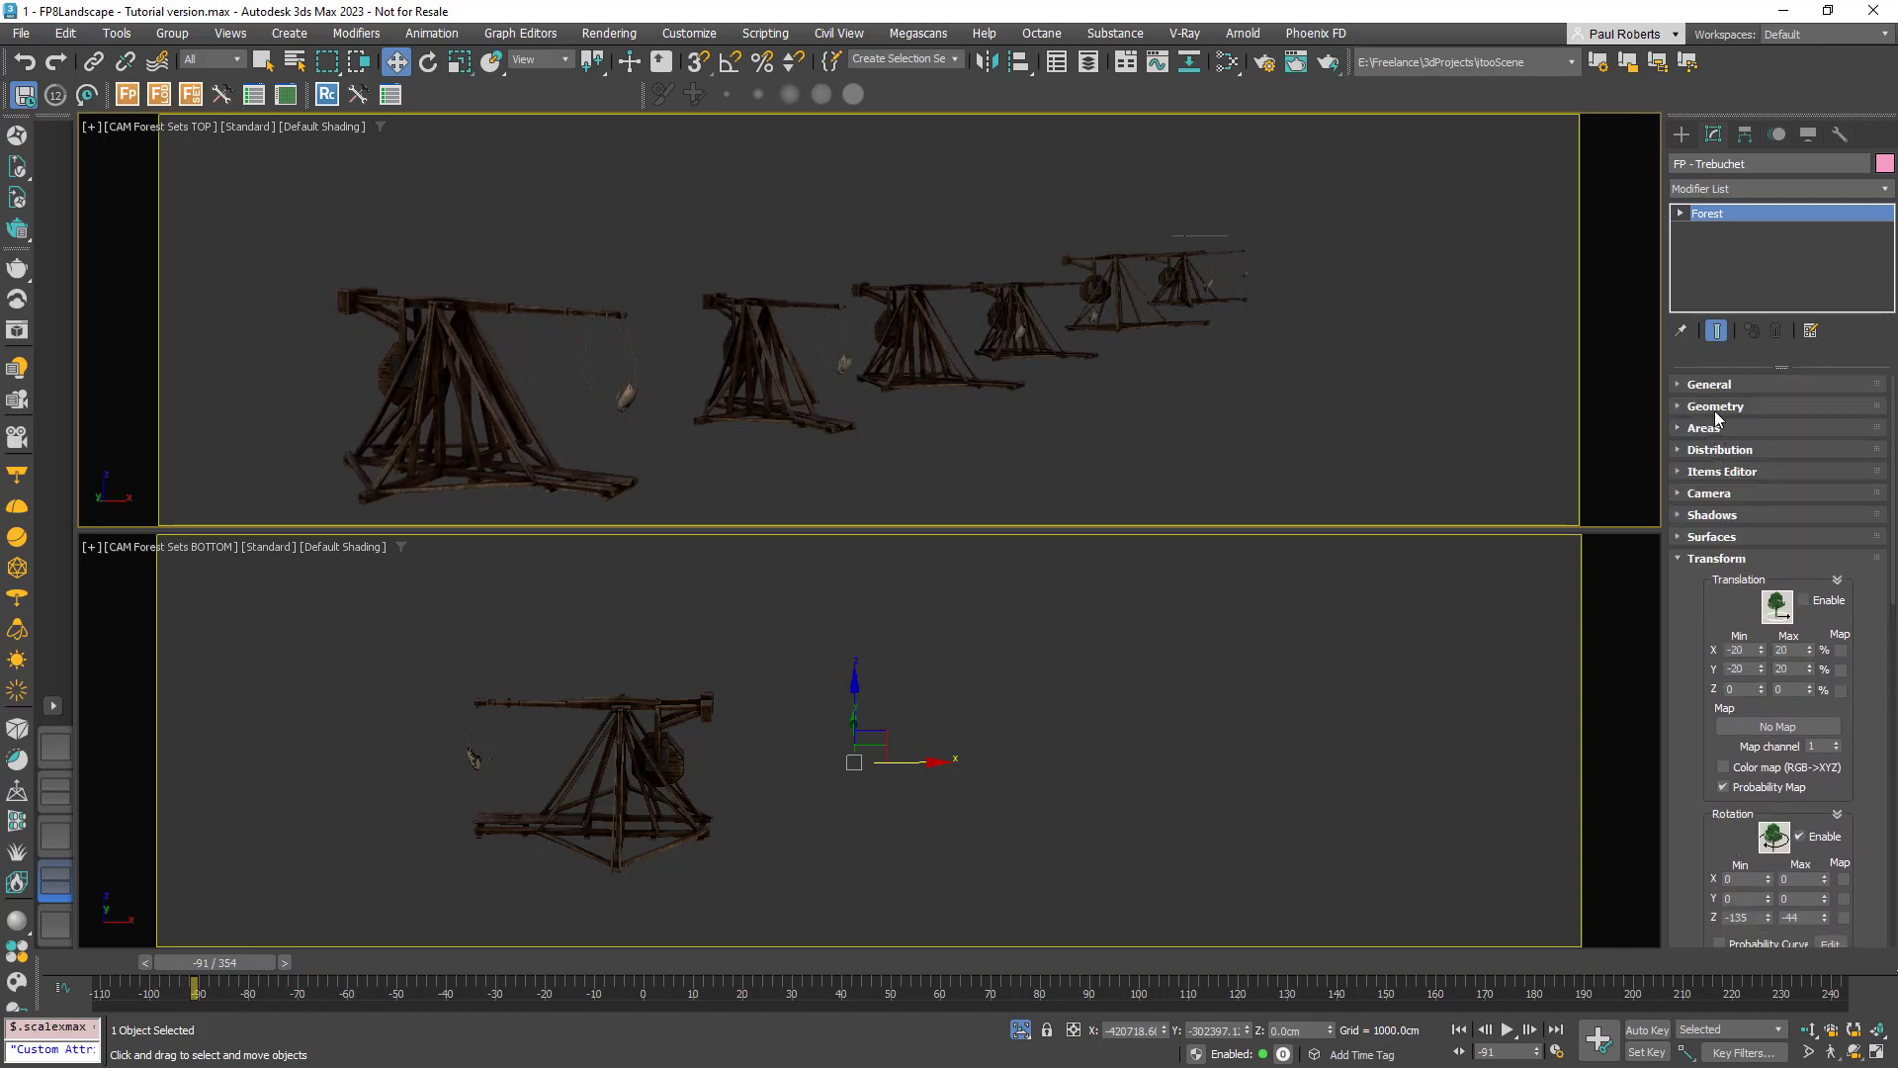
# - Expand the Geometry rollout to show SM_Trebuchet's include-children and group hierarchy options
pyautogui.click(1715, 406)
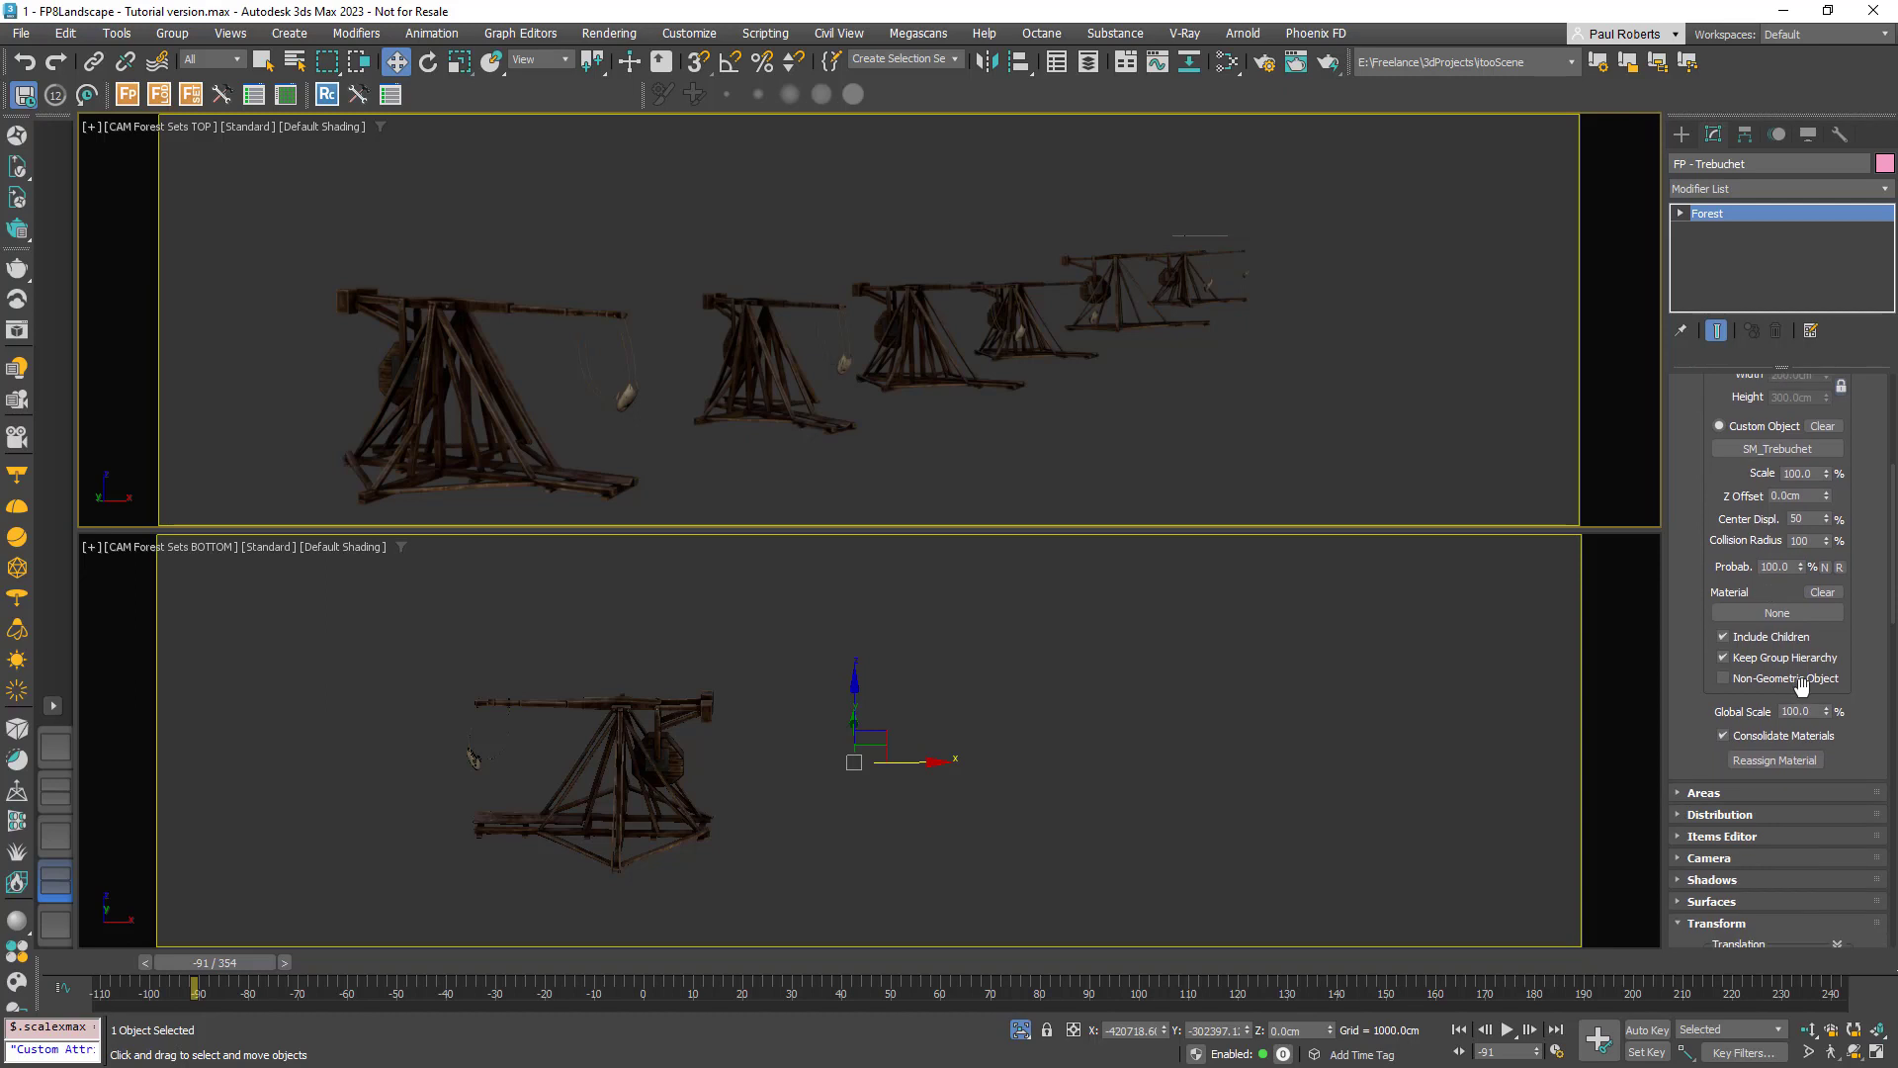